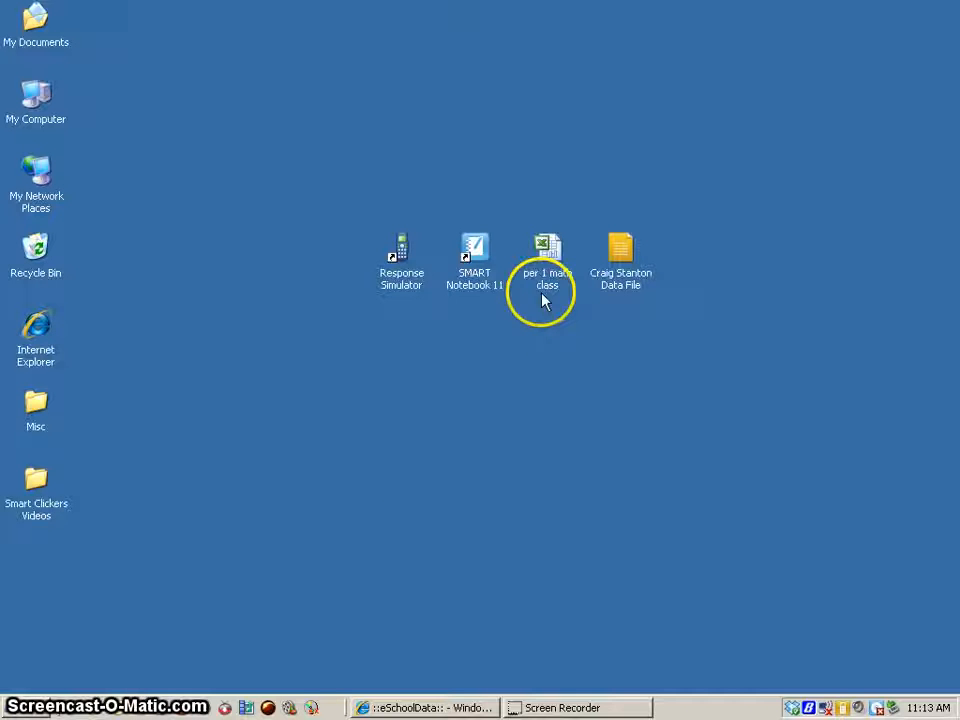
{"action": "mouse_move", "coordinate": [554, 315]}
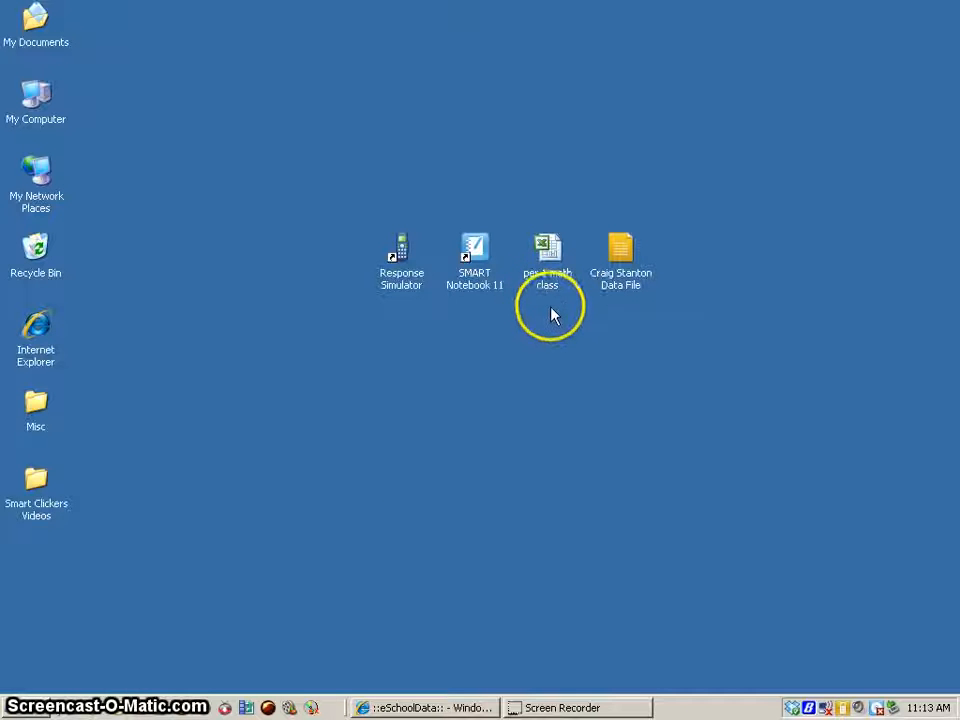
{"action": "mouse_move", "coordinate": [550, 320]}
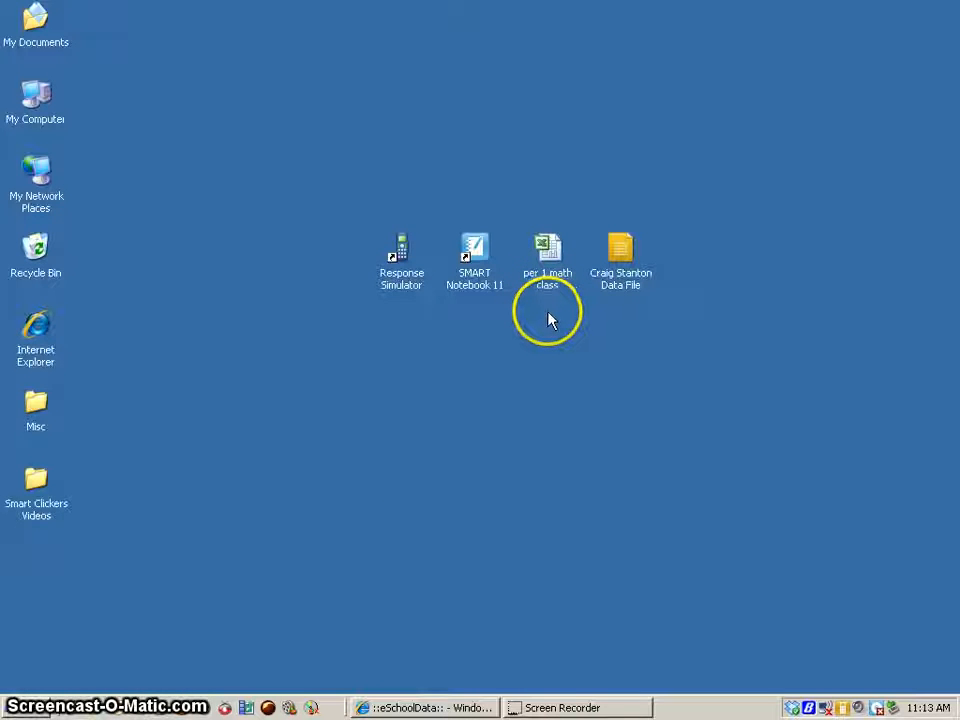
{"action": "mouse_move", "coordinate": [576, 318]}
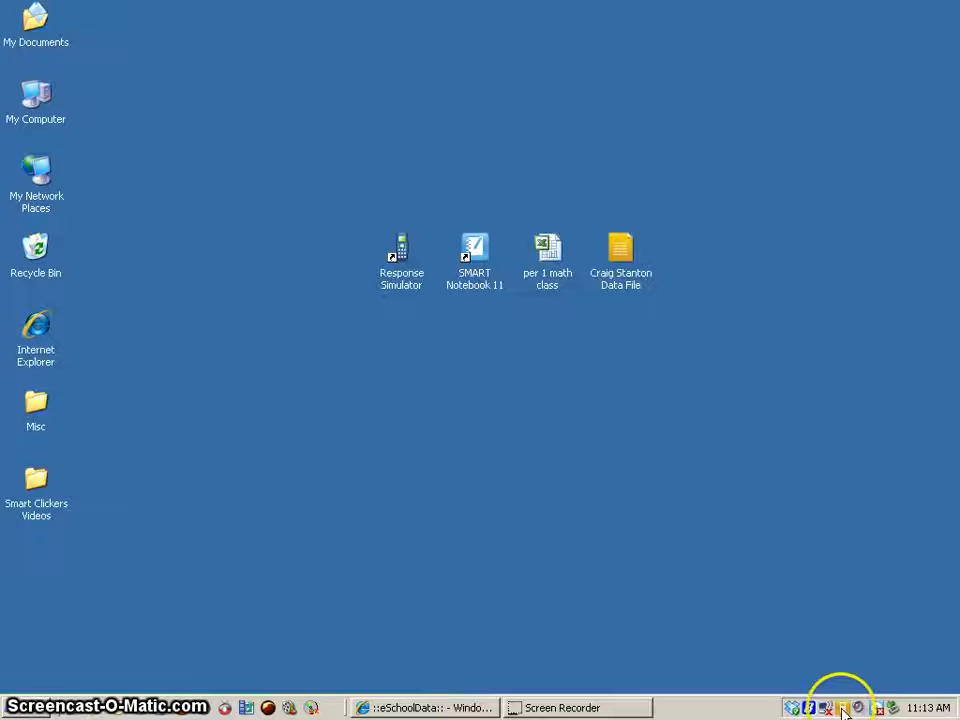
Launch Teacher Tools in Anonymous Mode from the SMART Response tray icon.
{"action": "left_click", "coordinate": [841, 705]}
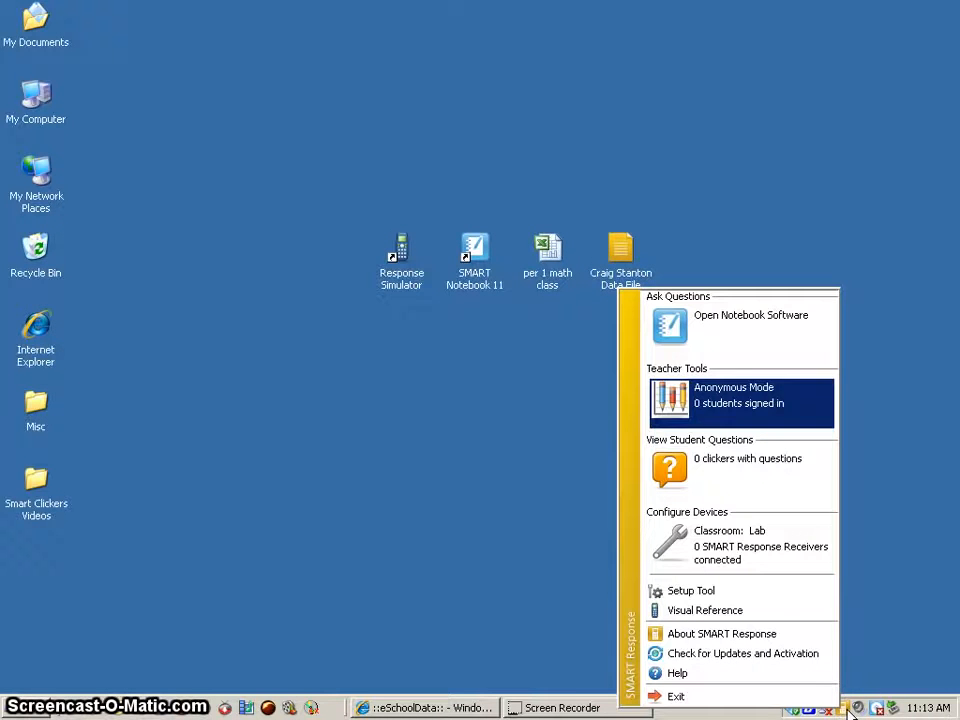
{"action": "mouse_move", "coordinate": [740, 403]}
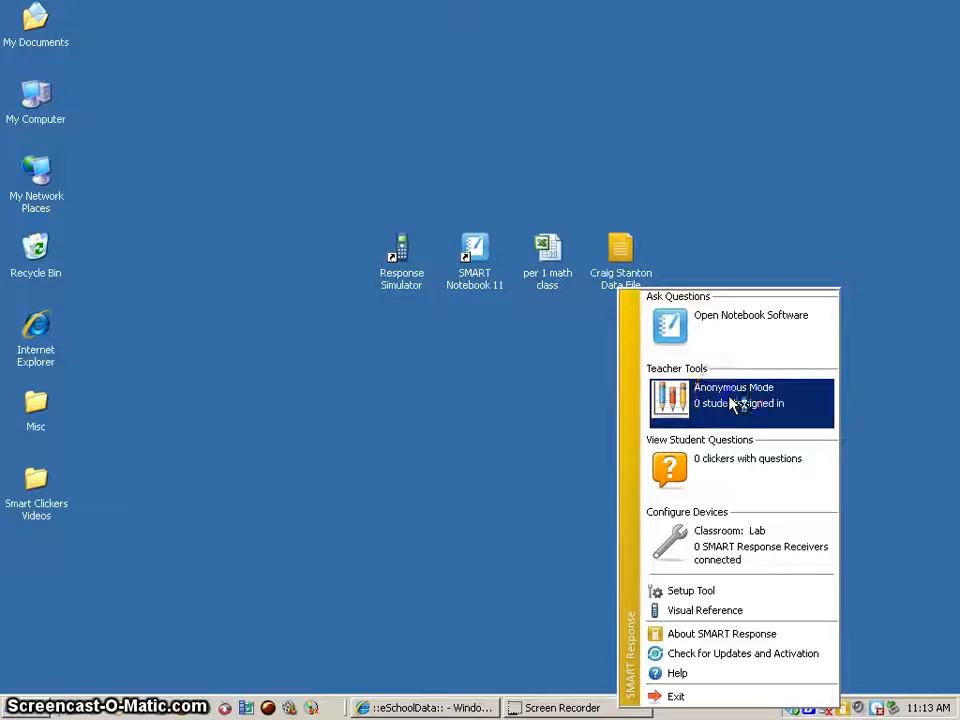
{"action": "left_click", "coordinate": [735, 622]}
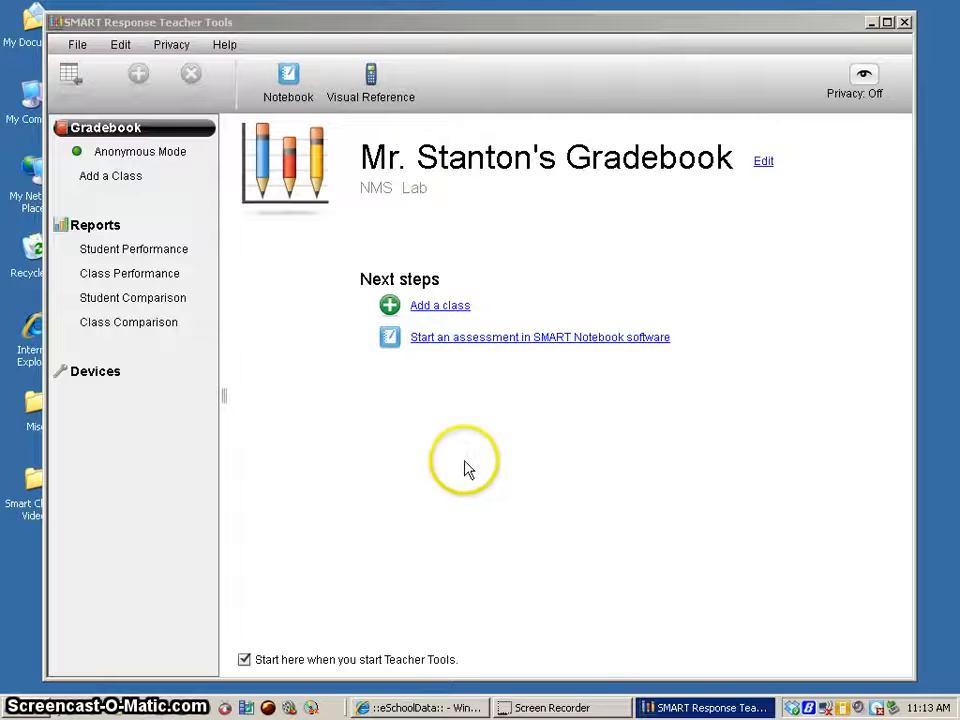
{"action": "mouse_move", "coordinate": [412, 196]}
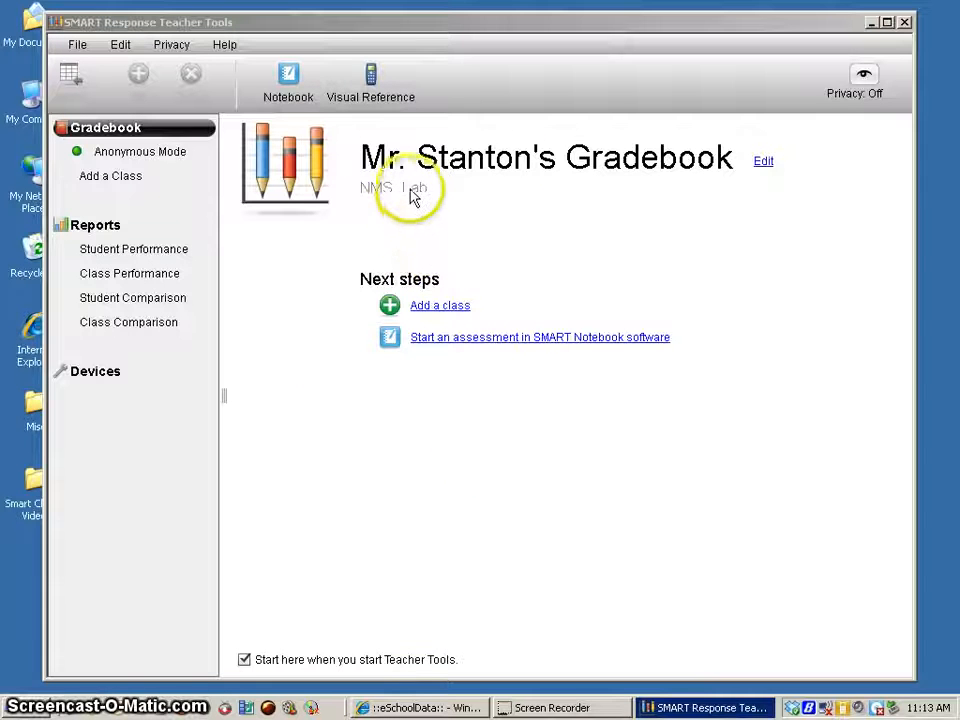
{"action": "mouse_move", "coordinate": [467, 507]}
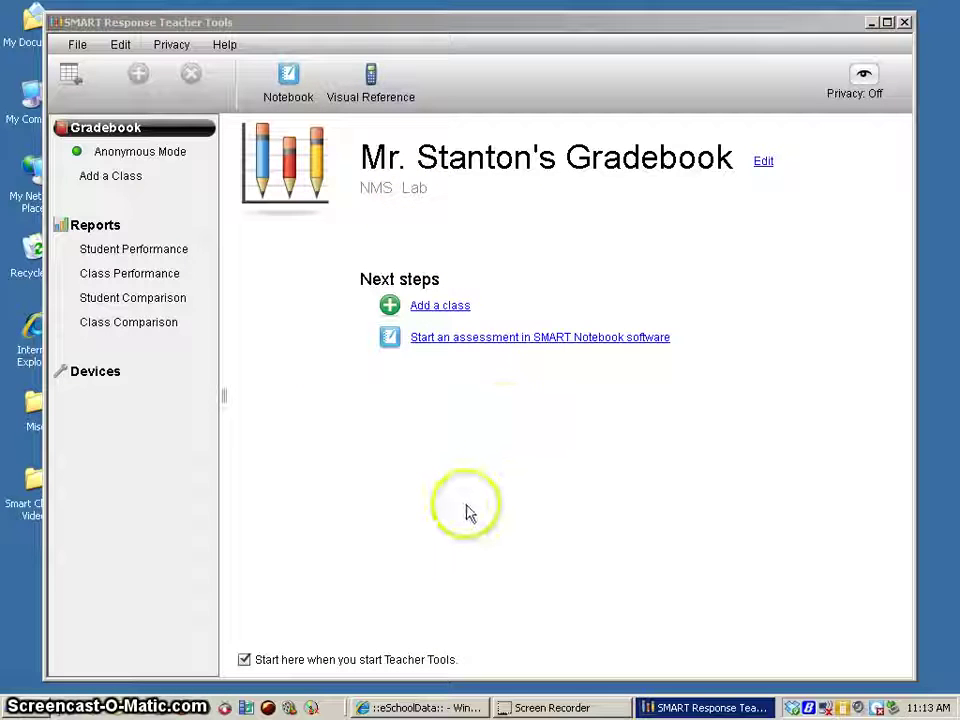
{"action": "mouse_move", "coordinate": [417, 313]}
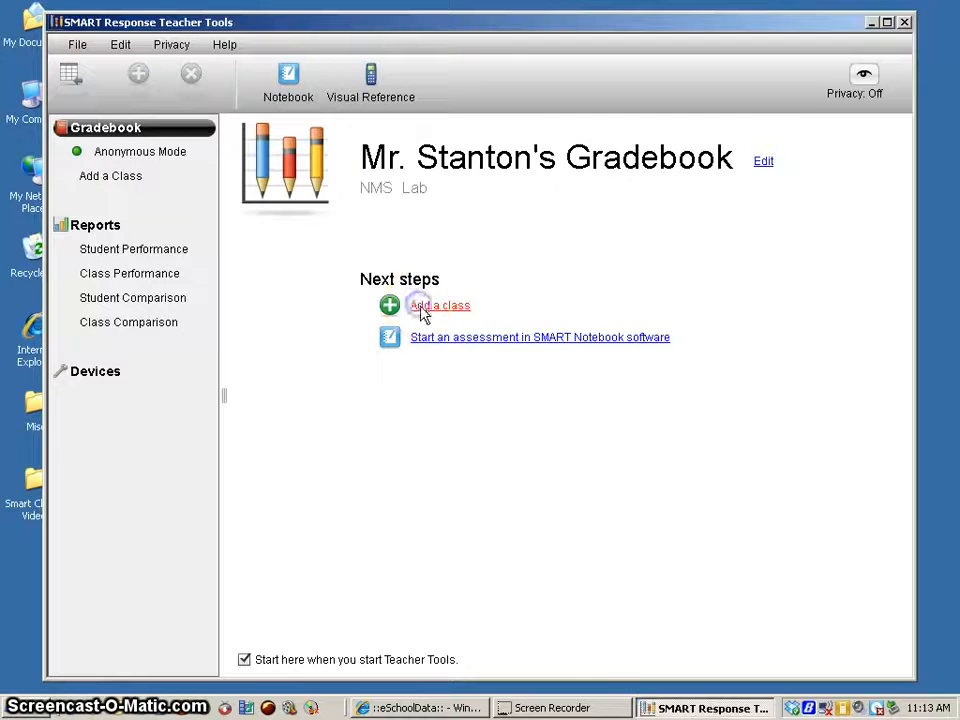
Enter class name 'Math Class', period 1, location 'Lab', passing grade 65%.
{"action": "left_click", "coordinate": [439, 305]}
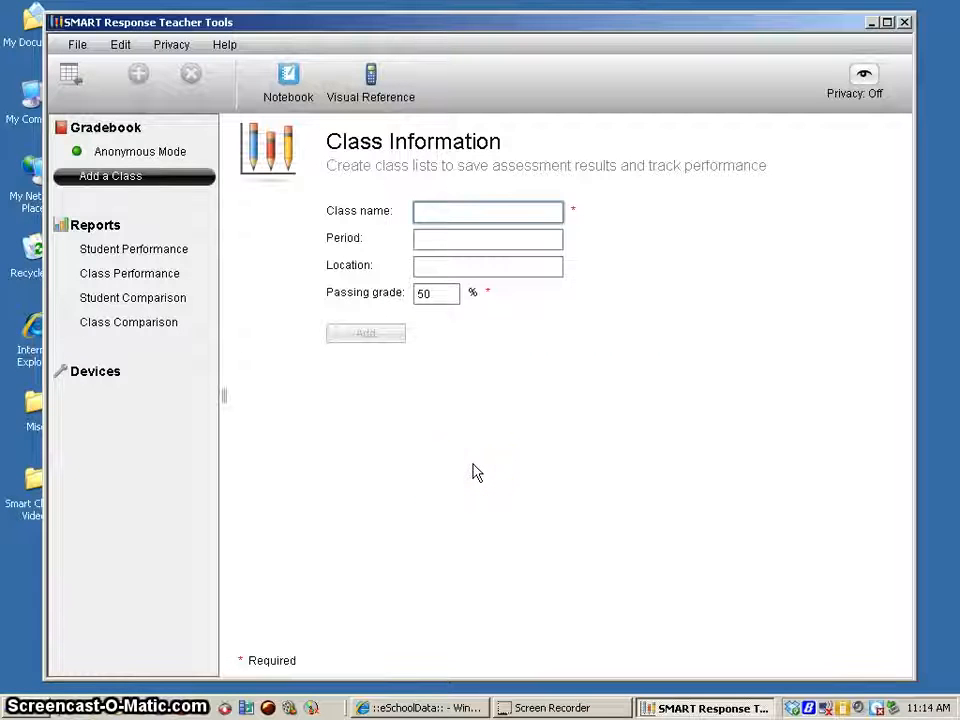
{"action": "left_click", "coordinate": [488, 211]}
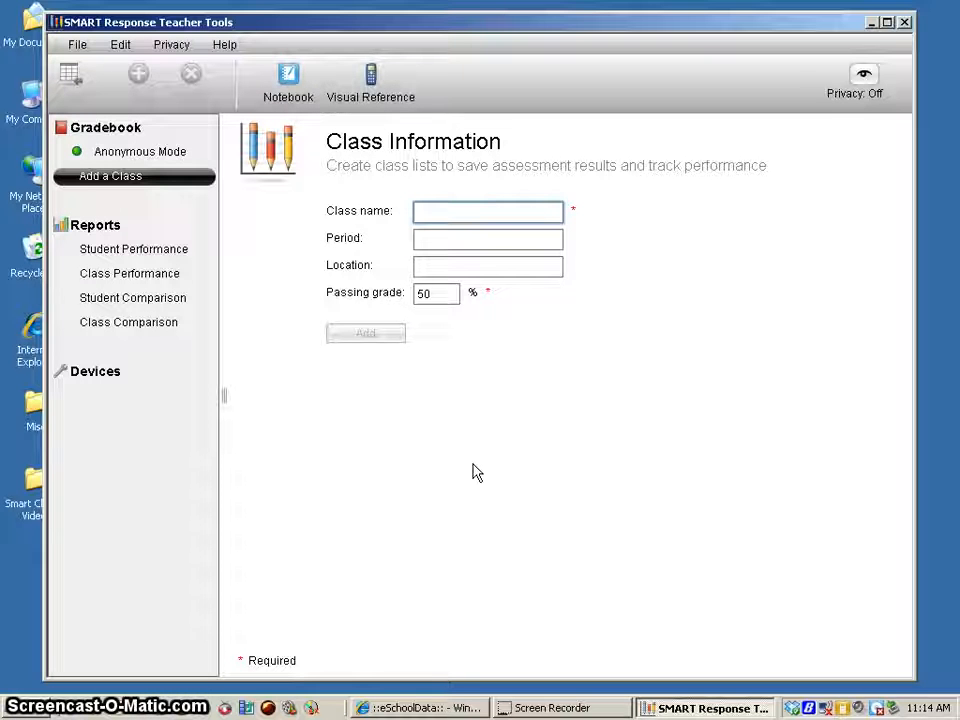
{"action": "type", "text": "Math Class"}
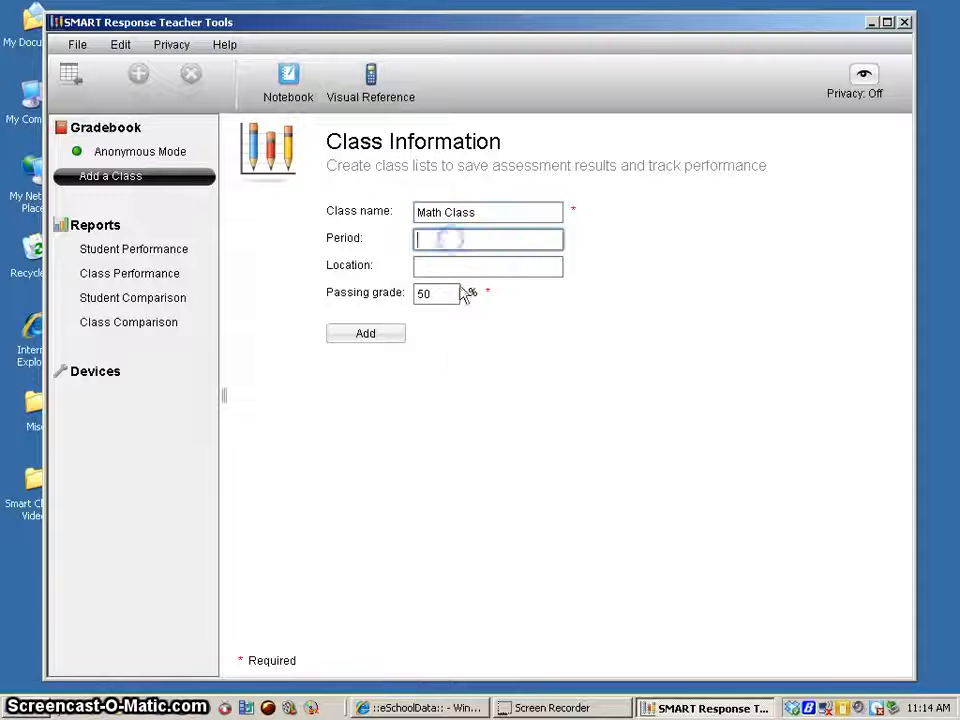
{"action": "type", "text": "1"}
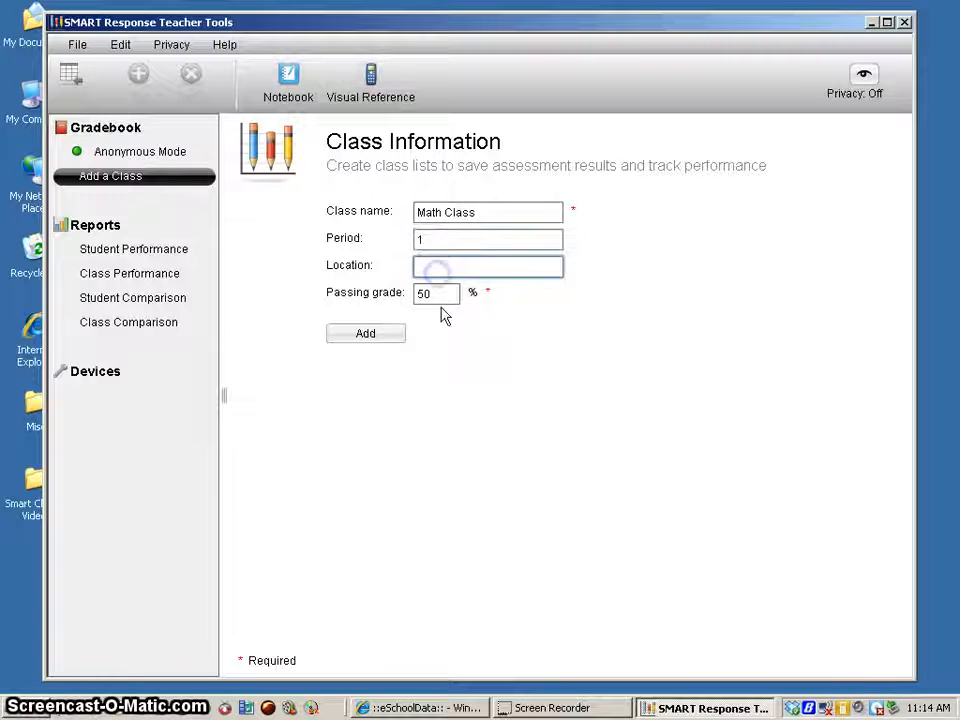
{"action": "type", "text": "Lab"}
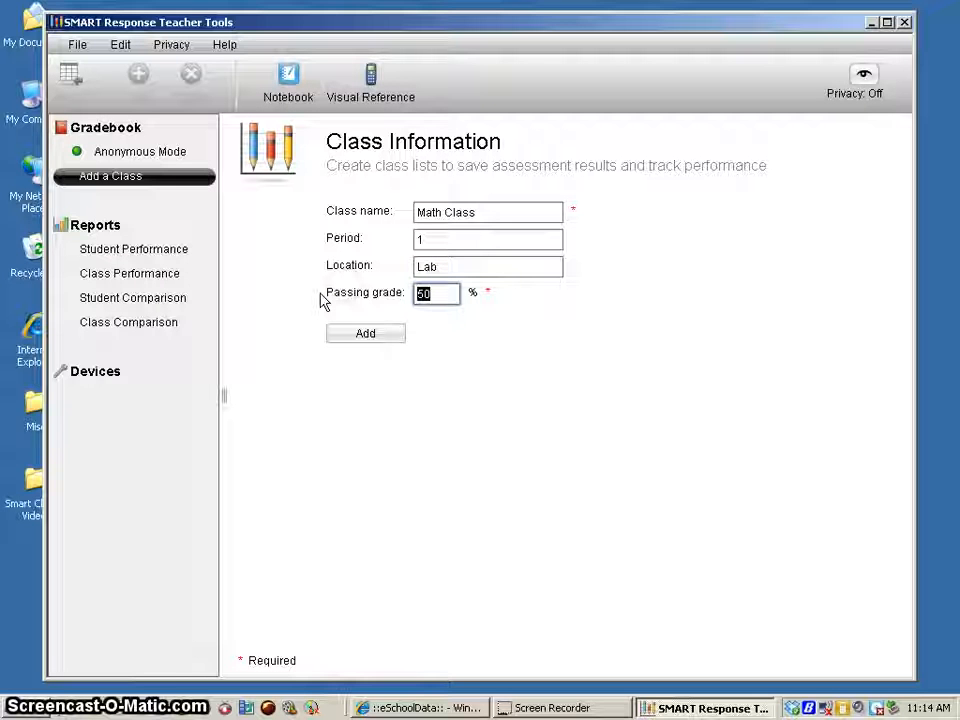
{"action": "type", "text": "65"}
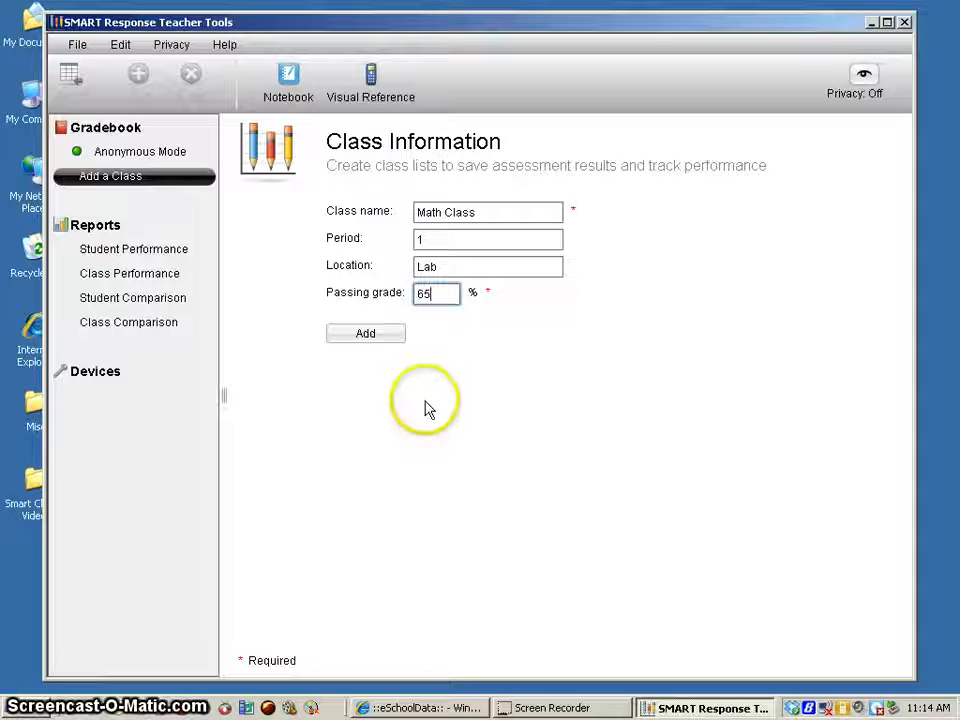
{"action": "left_click", "coordinate": [365, 333]}
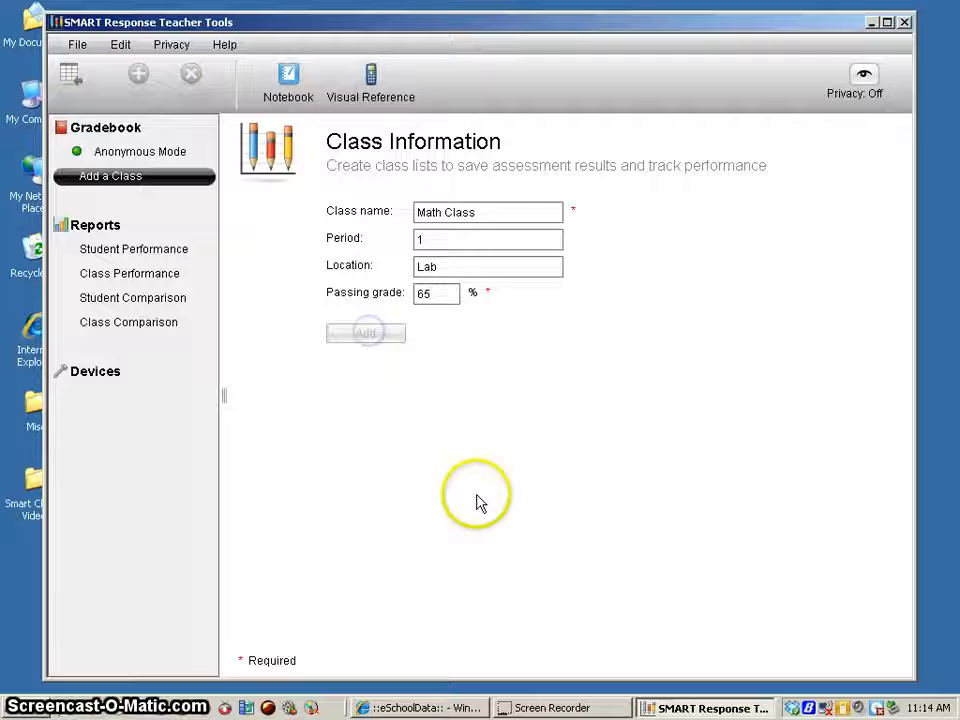
Confirm adding Math Class so it appears in the gradebook sidebar.
{"action": "left_click", "coordinate": [365, 332]}
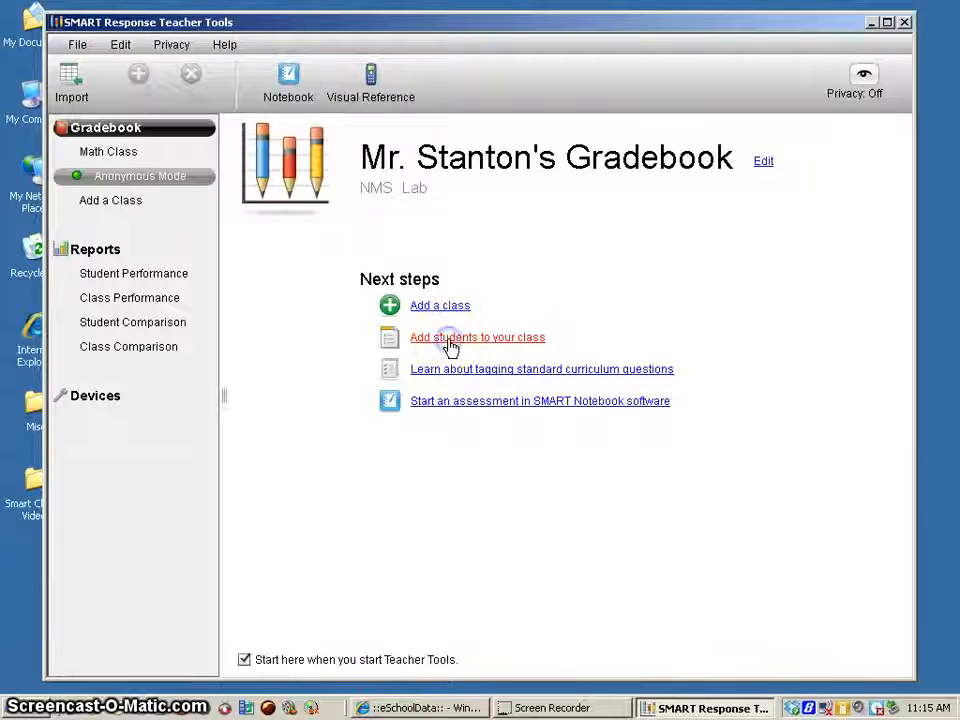
Start adding students to Math Class (Period 1), choosing Microsoft Excel as the source.
{"action": "left_click", "coordinate": [474, 337]}
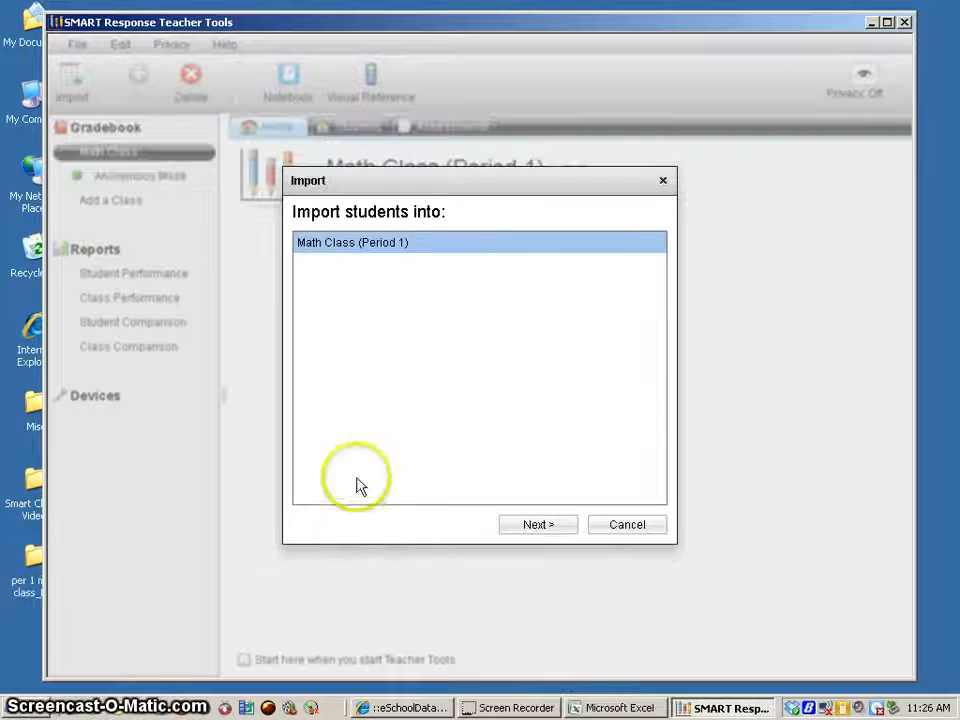
{"action": "mouse_move", "coordinate": [505, 500]}
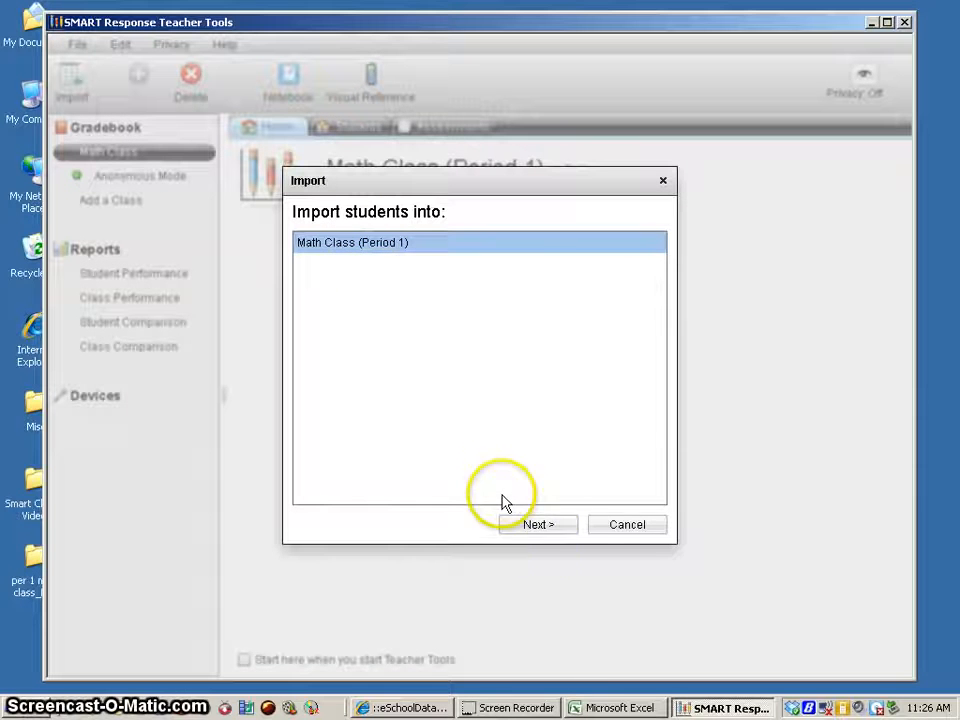
{"action": "left_click", "coordinate": [537, 524]}
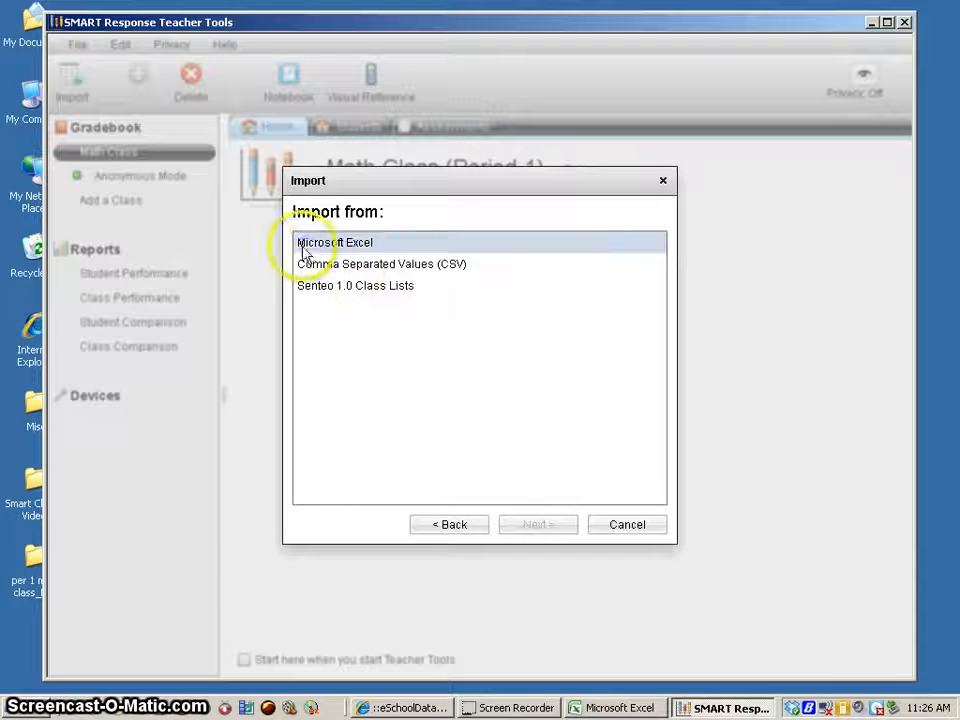
{"action": "left_click", "coordinate": [334, 242]}
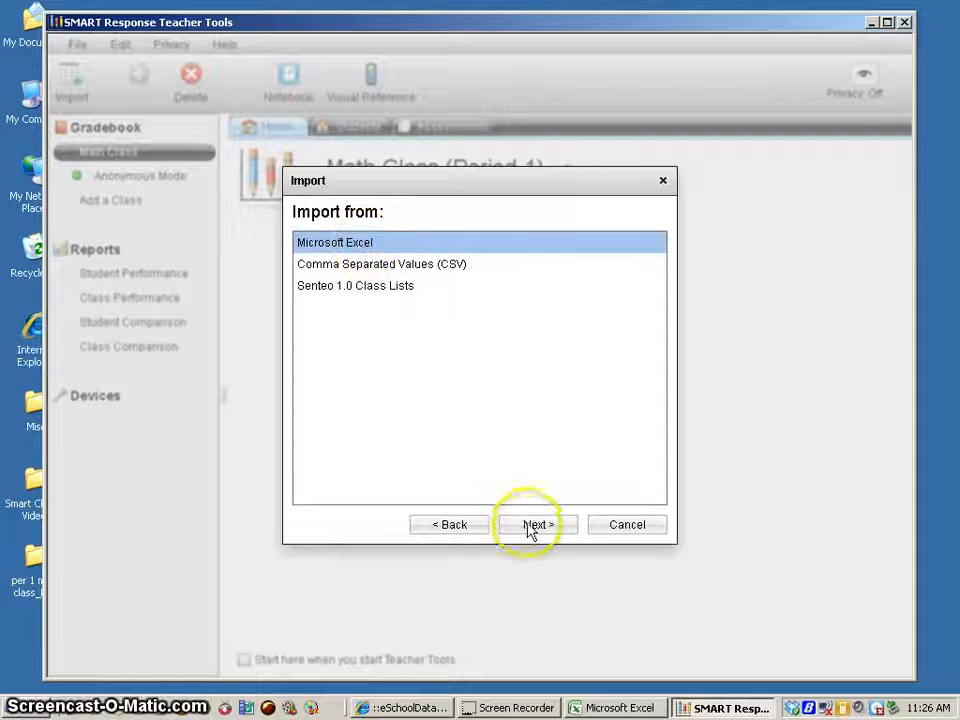
{"action": "left_click", "coordinate": [536, 524]}
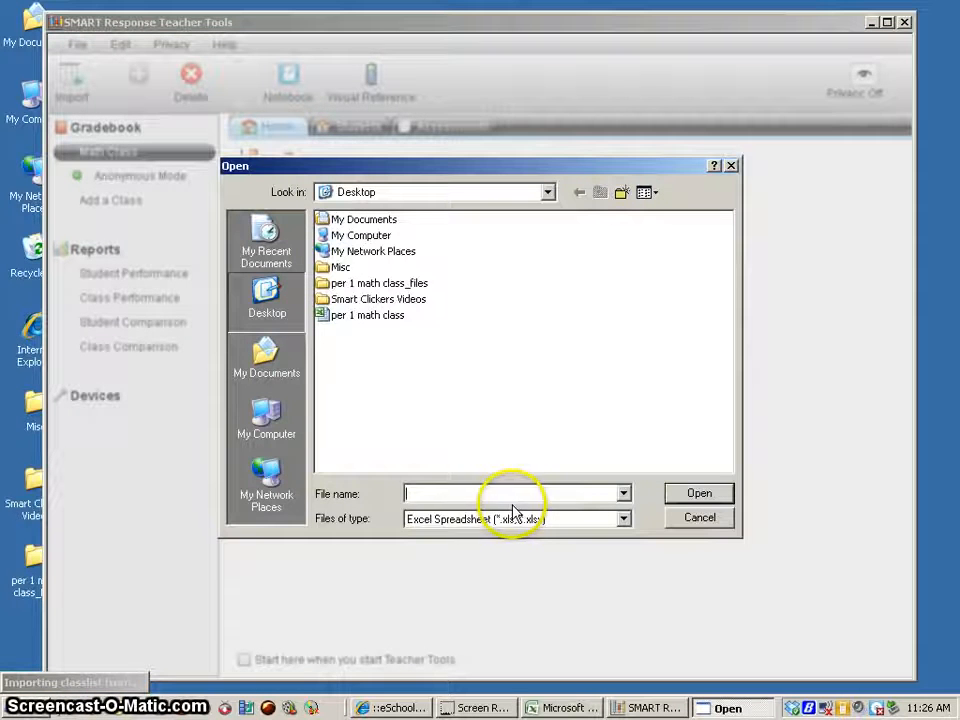
{"action": "mouse_move", "coordinate": [341, 325]}
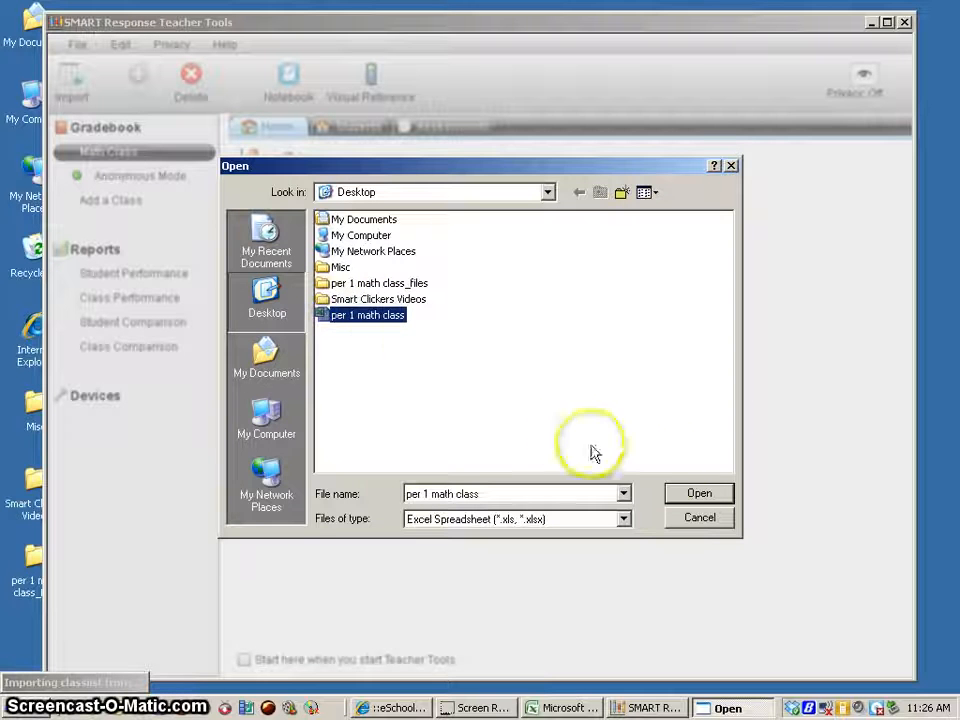
Open the 'per 1 math class' spreadsheet from the Desktop.
{"action": "left_click", "coordinate": [698, 493]}
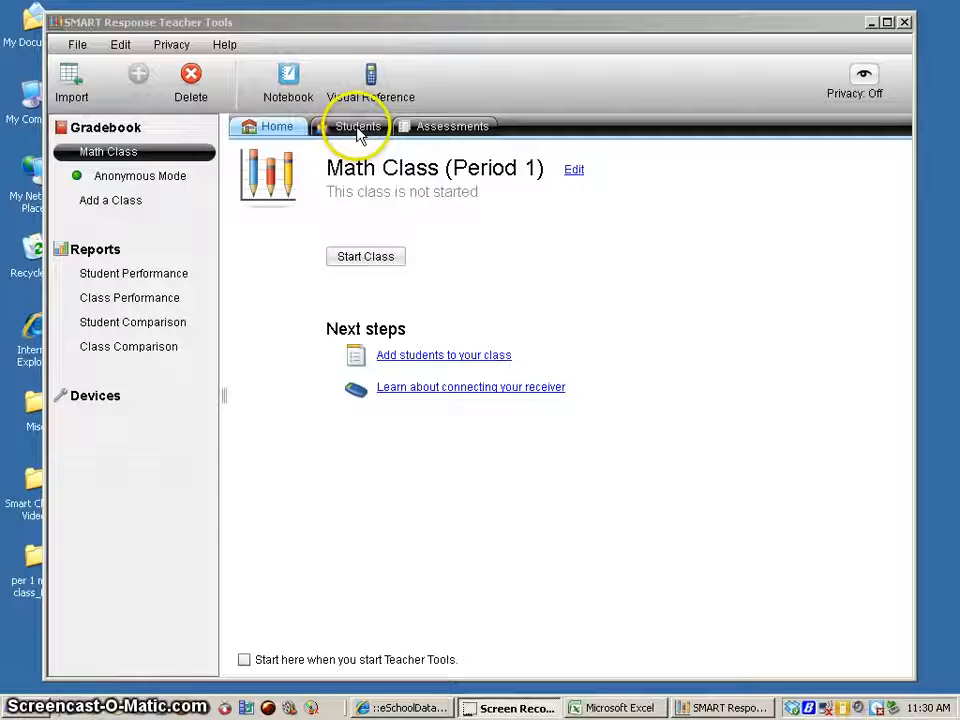
{"action": "left_click", "coordinate": [356, 126]}
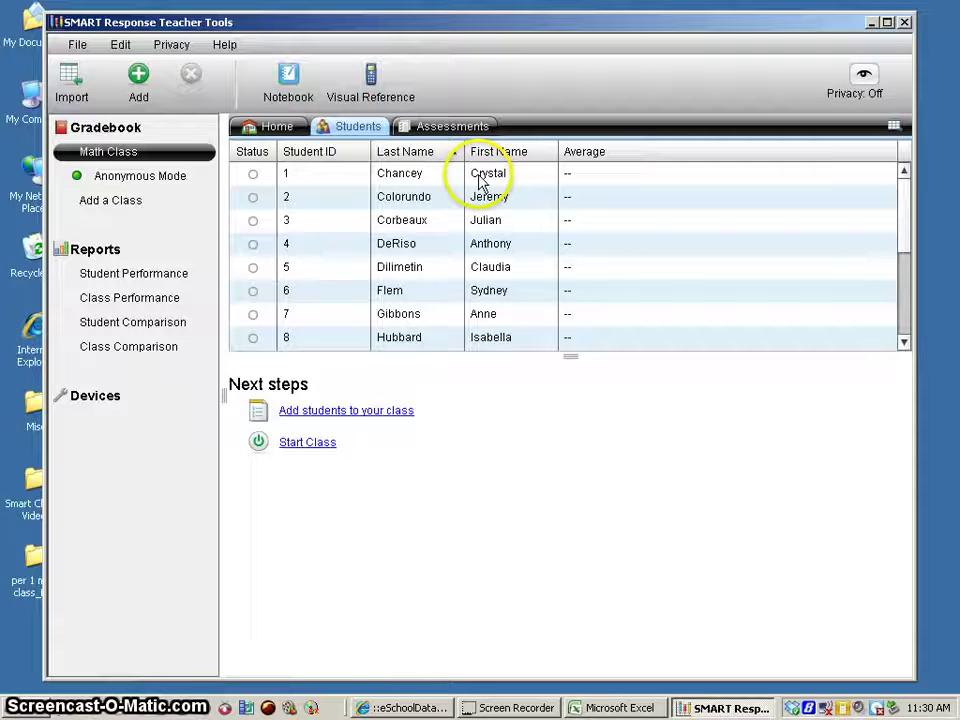
{"action": "left_click", "coordinate": [405, 151]}
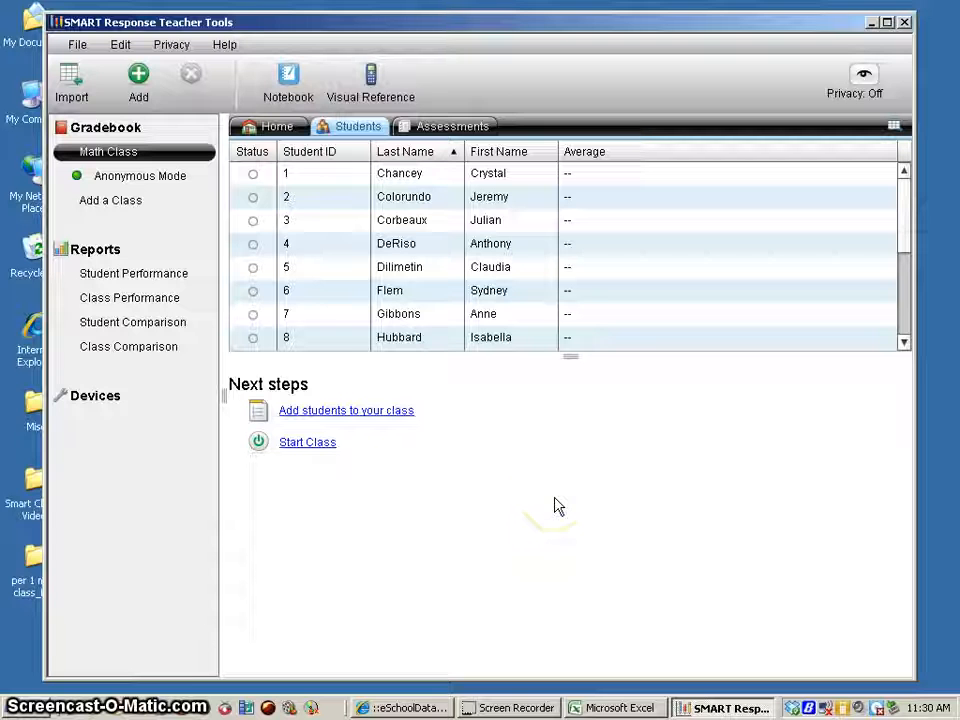